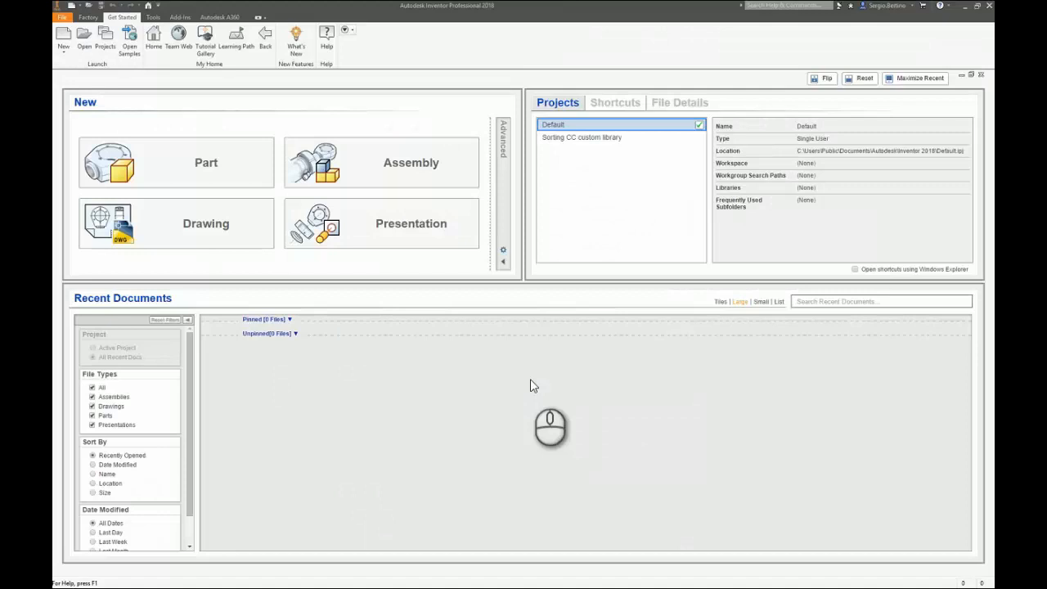
{"action": "mouse_move", "coordinate": [380, 379]}
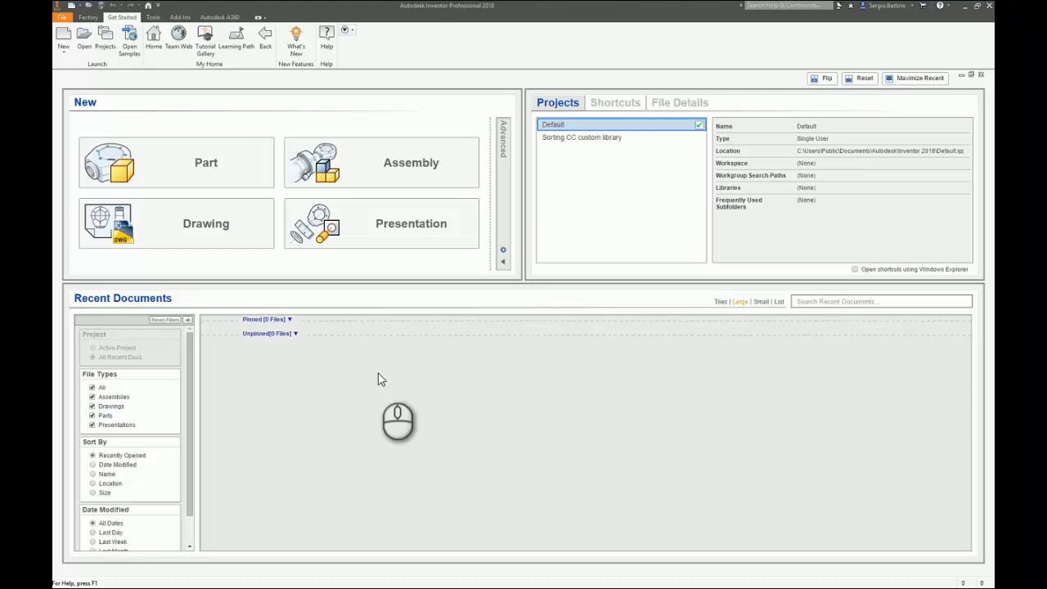
{"action": "mouse_move", "coordinate": [333, 248]}
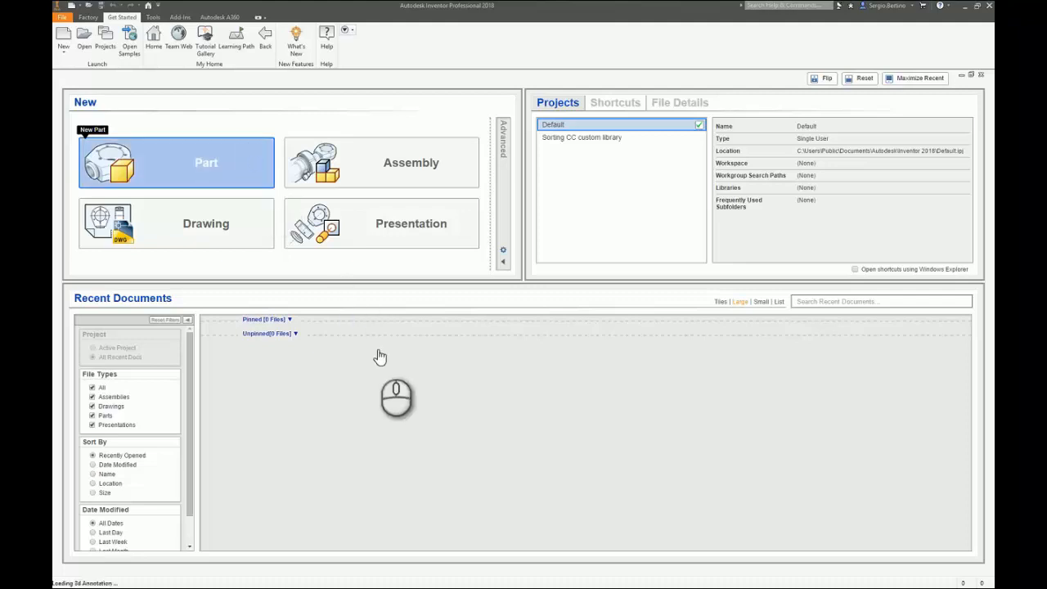
Create a new empty part, Part1, from the Get Started screen
{"action": "left_click", "coordinate": [206, 164]}
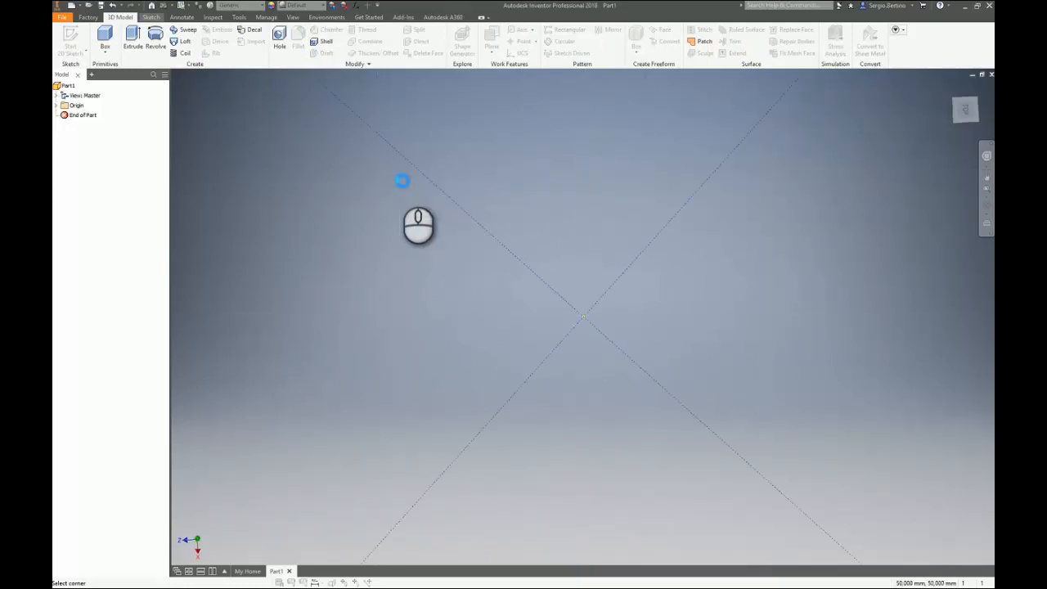
Build the cube as Extrusion1 from a square base with the Box primitive
{"action": "left_click", "coordinate": [133, 36]}
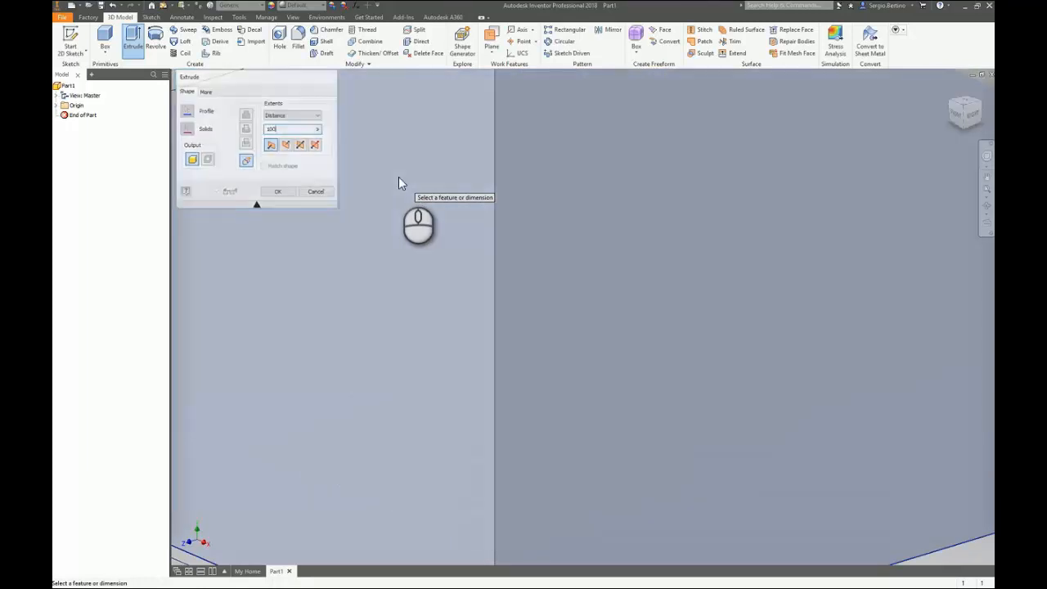
{"action": "left_click", "coordinate": [278, 191]}
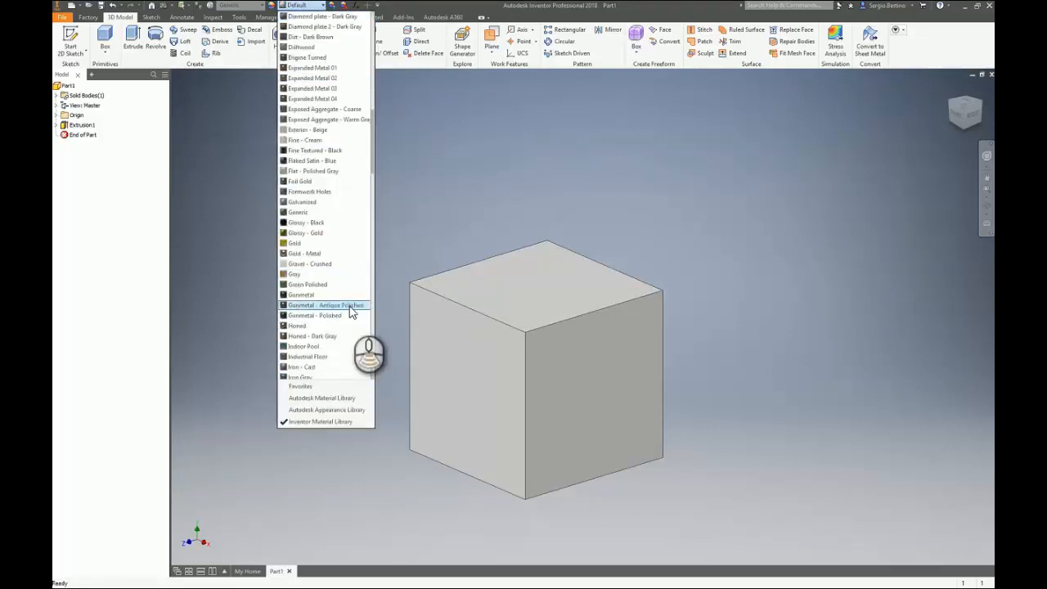
Browse the Appearance list toward a white appearance for the cube
{"action": "scroll", "scroll_direction": "down", "scroll_amount": 3}
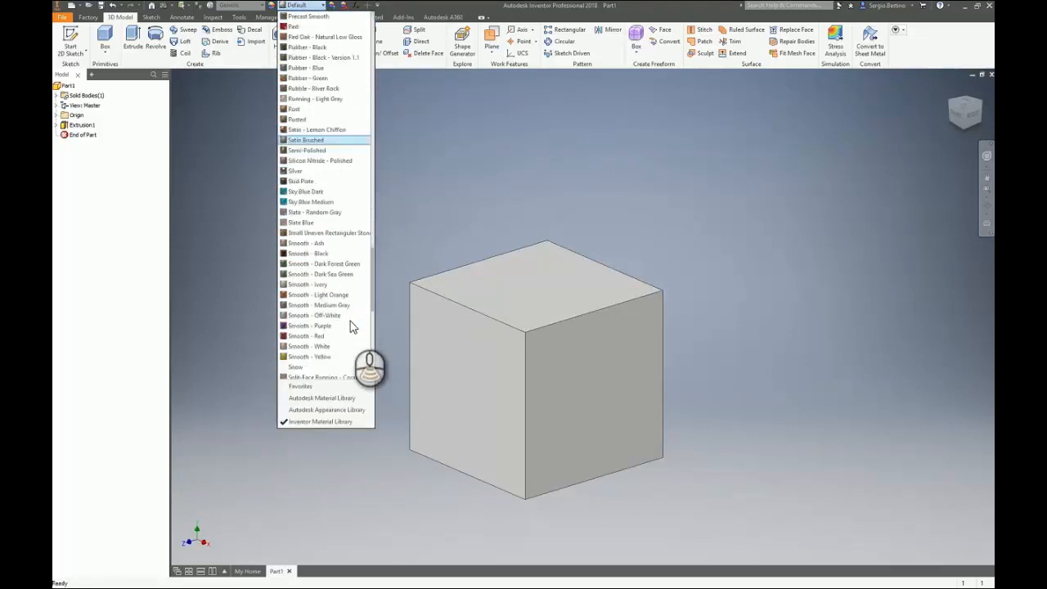
{"action": "scroll", "scroll_direction": "down", "scroll_amount": 3}
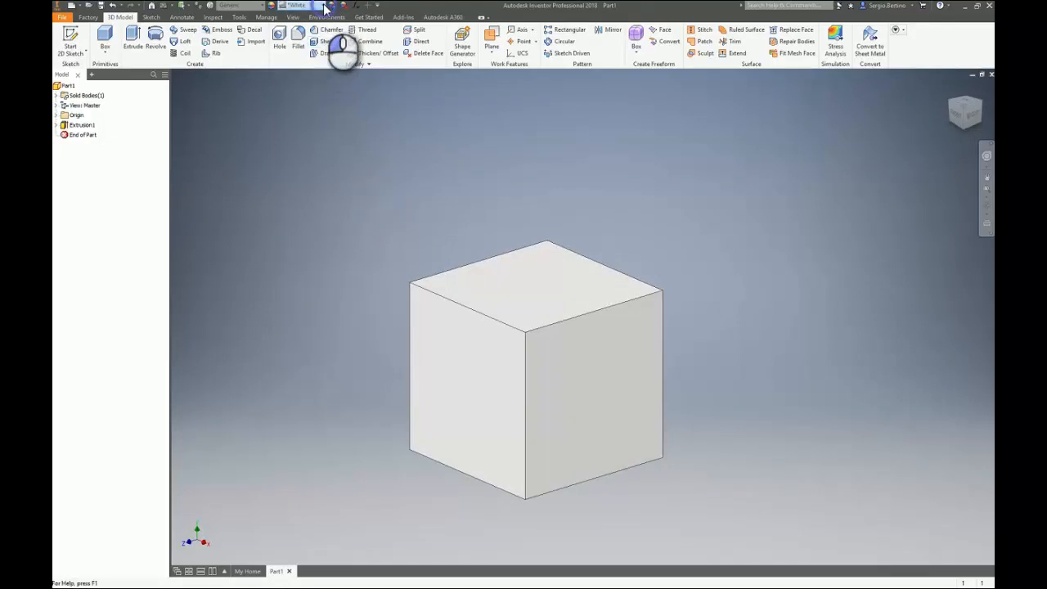
Show the Appearance Browser with the library swatches and document appearances
{"action": "left_click", "coordinate": [320, 5]}
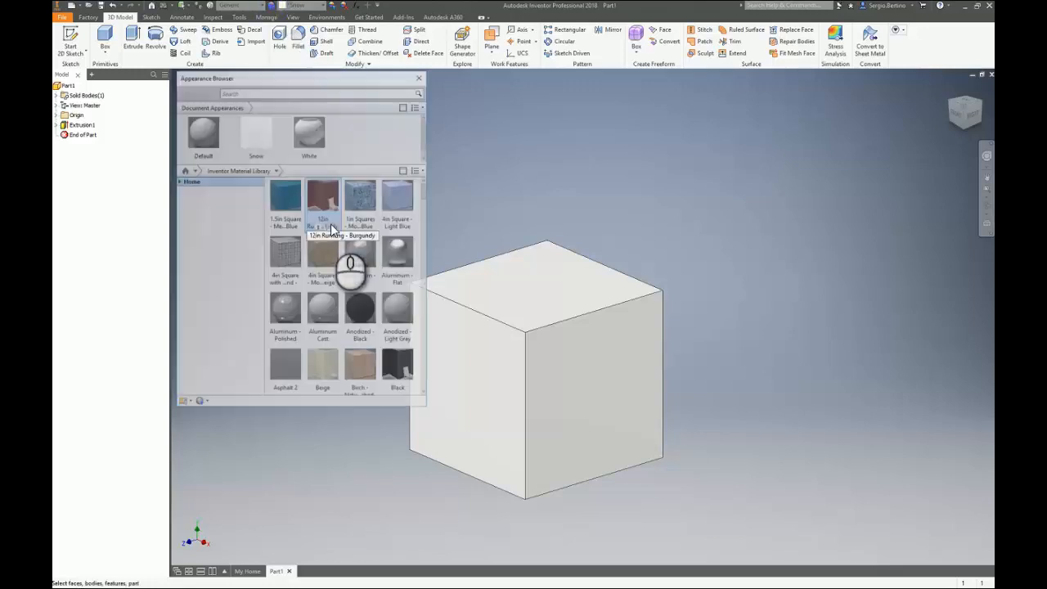
{"action": "left_click", "coordinate": [255, 134]}
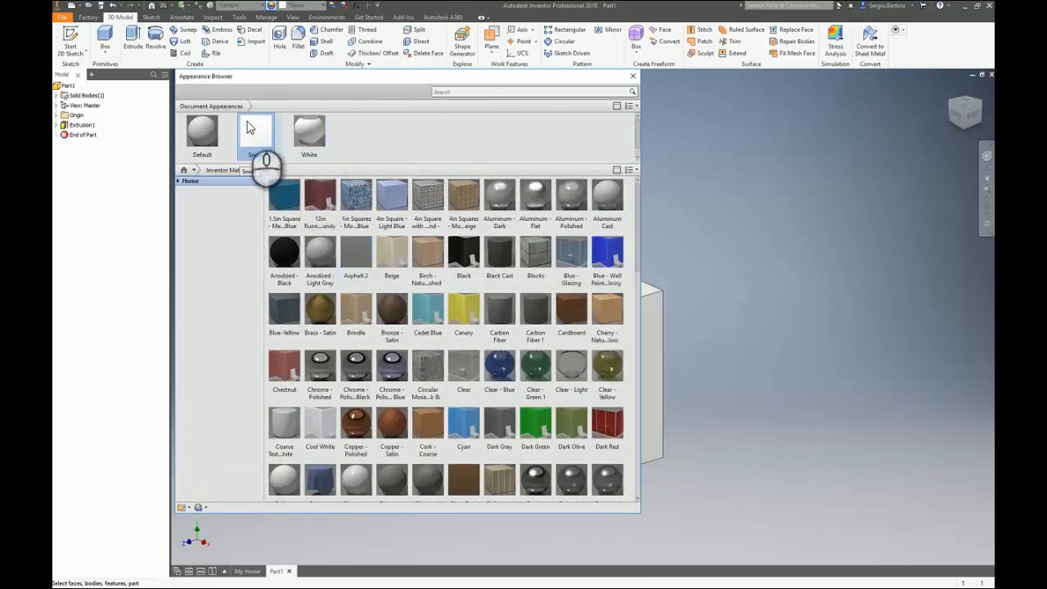
Bring the Snow appearance into the Appearance Editor with Self Illumination available
{"action": "right_click", "coordinate": [255, 131]}
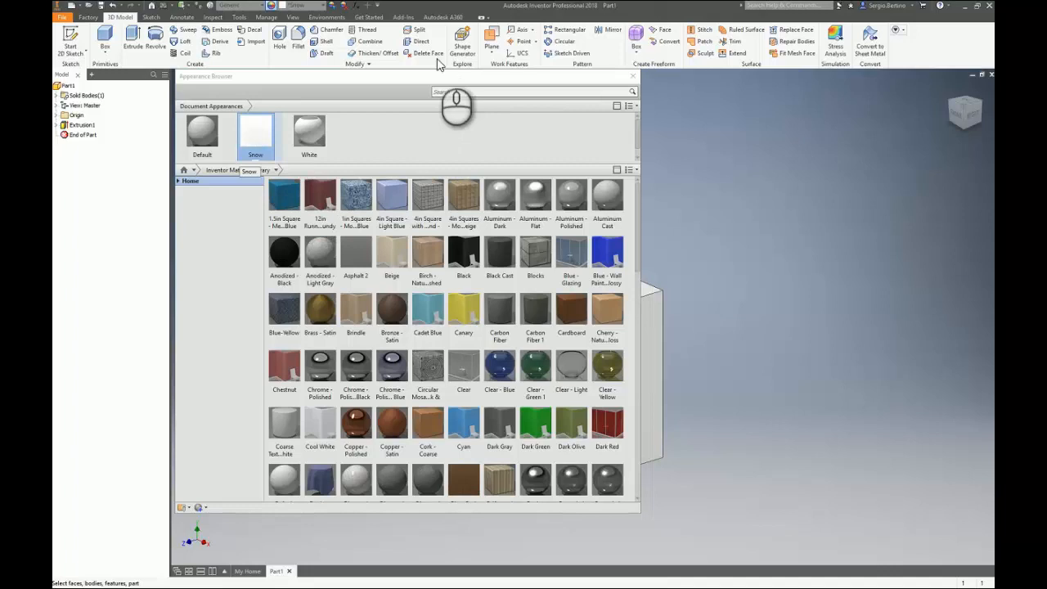
{"action": "double_click", "coordinate": [255, 134]}
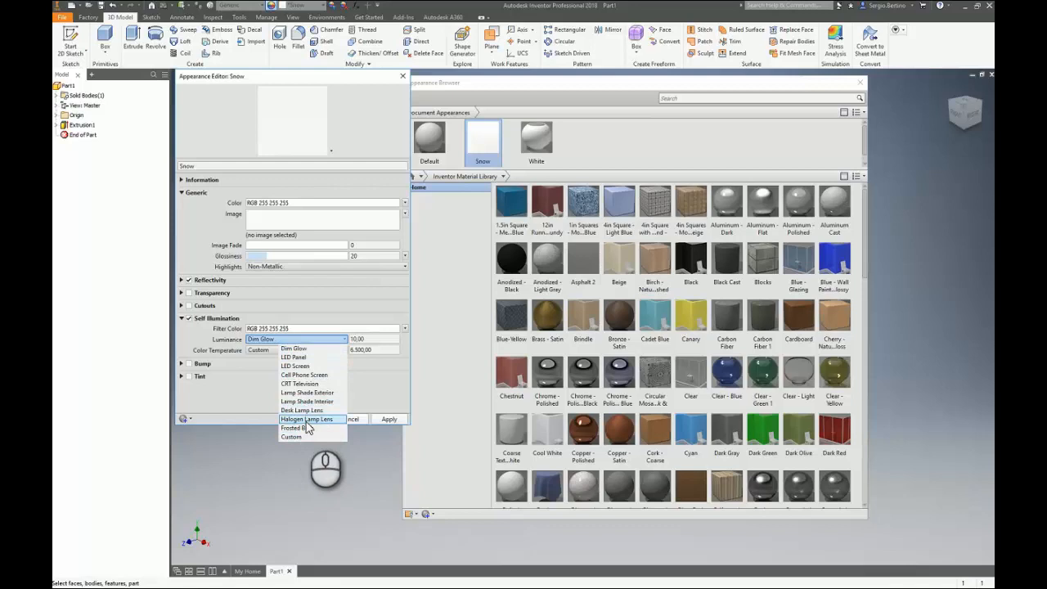
Set Snow's Self Illumination luminance to Frosted Bulb and keep the change
{"action": "left_click", "coordinate": [295, 427]}
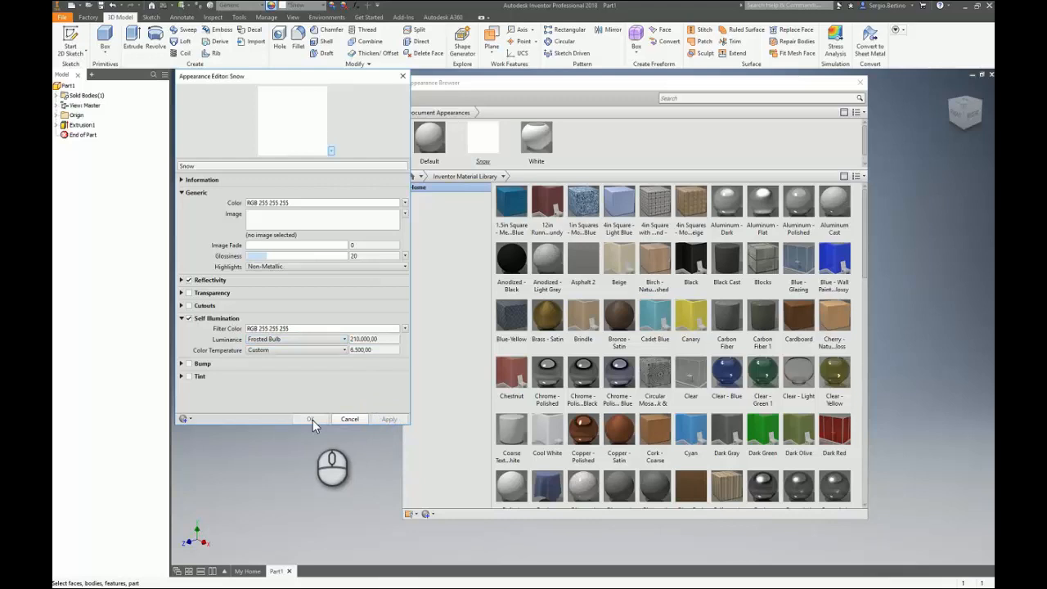
{"action": "left_click", "coordinate": [310, 419]}
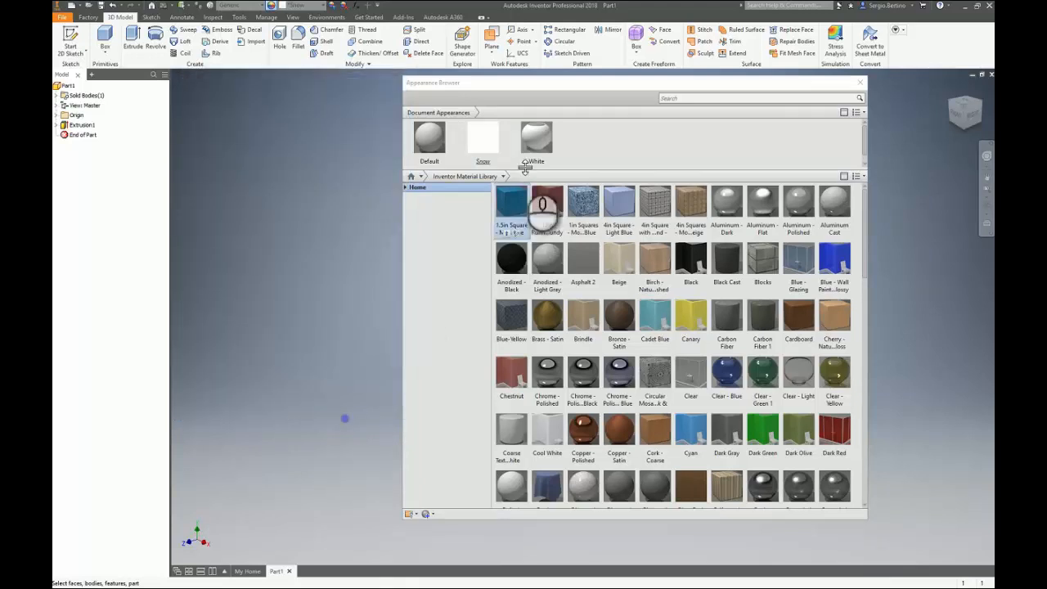
Close the Appearance Browser and orbit the bright white cube to inspect it
{"action": "left_click", "coordinate": [861, 82]}
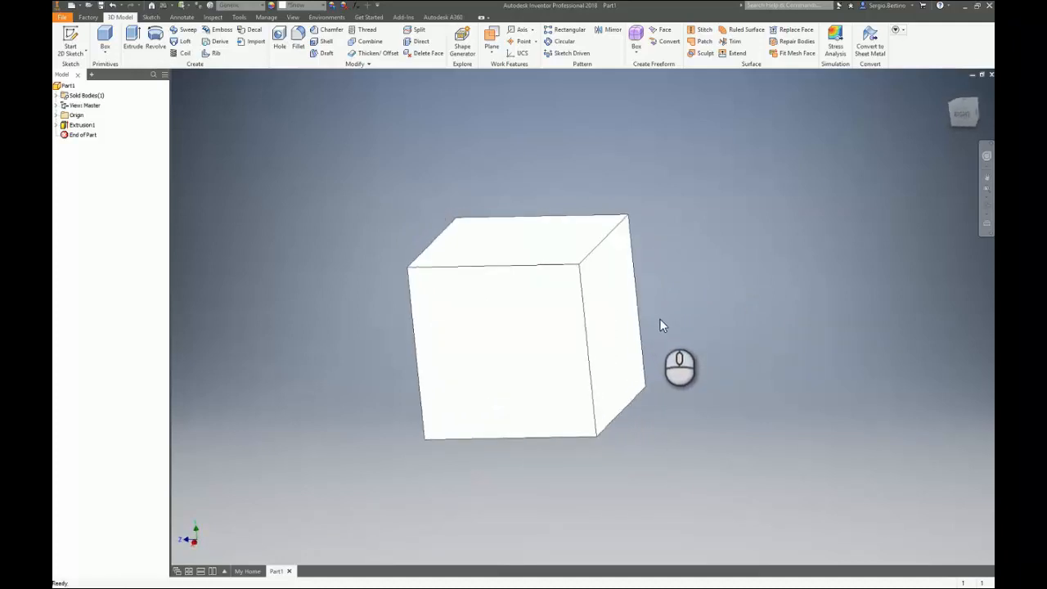
{"action": "left_click_drag", "start_coordinate": [662, 325], "coordinate": [672, 345]}
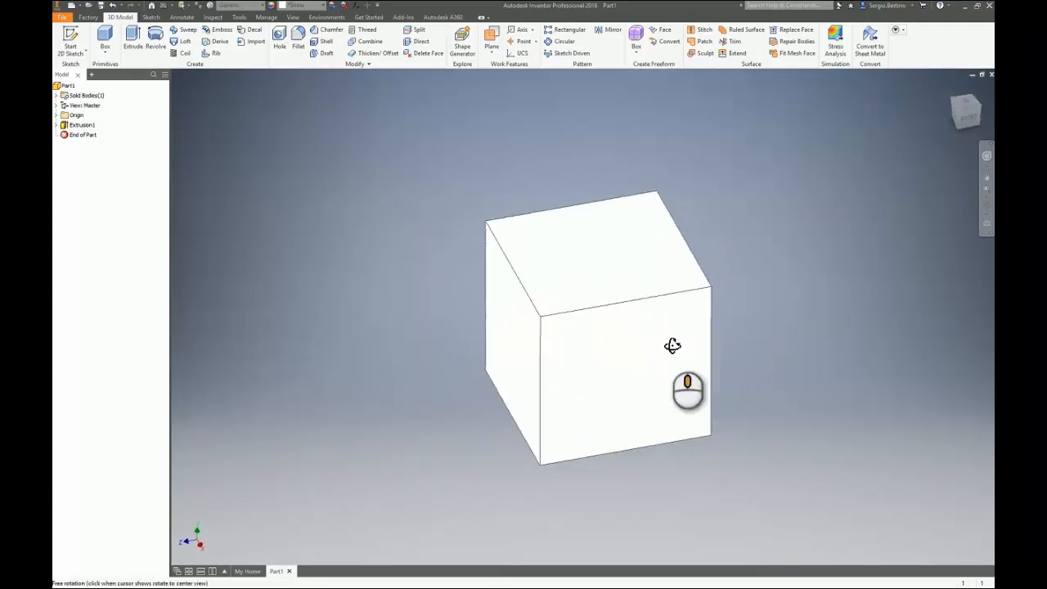